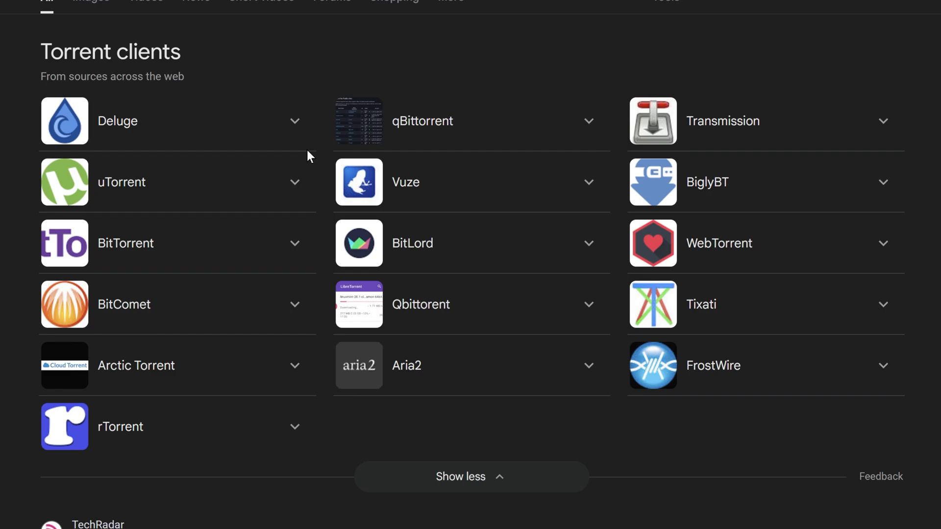
{"action": "mouse_move", "coordinate": [415, 144]}
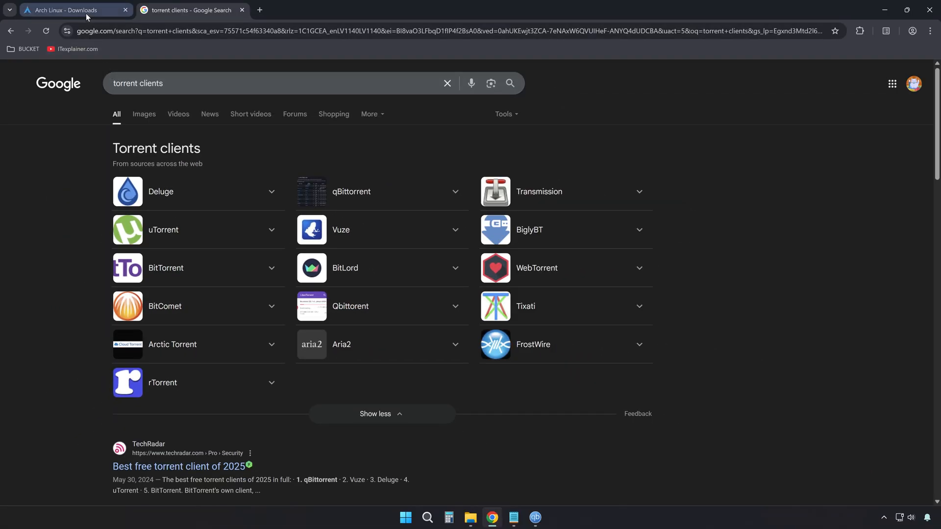
Step: Follow the 'Magnet link for 2025.05.01' on the Arch Linux downloads page
{"action": "left_click", "coordinate": [69, 10]}
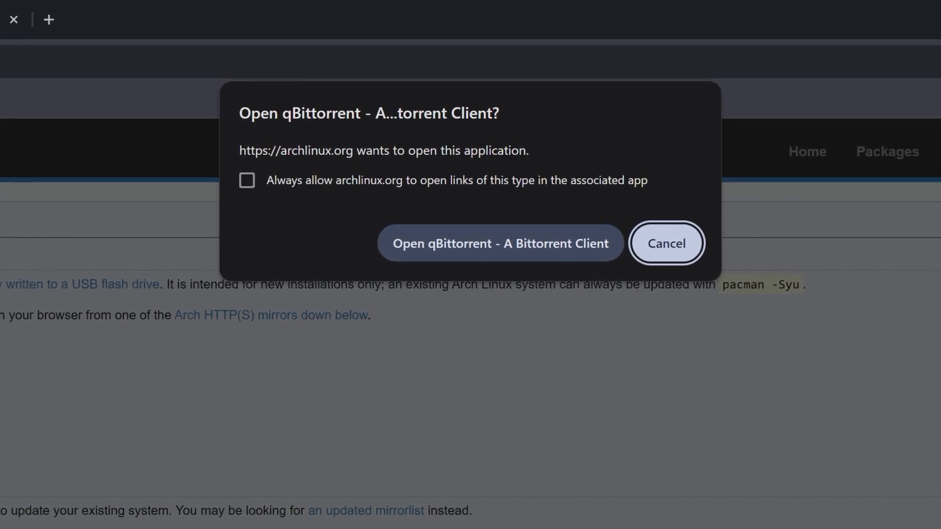
Step: Hand the magnet link to qBittorrent and add the Arch Linux 2025.05.01 ISO, saving to Downloads
{"action": "left_click", "coordinate": [499, 243]}
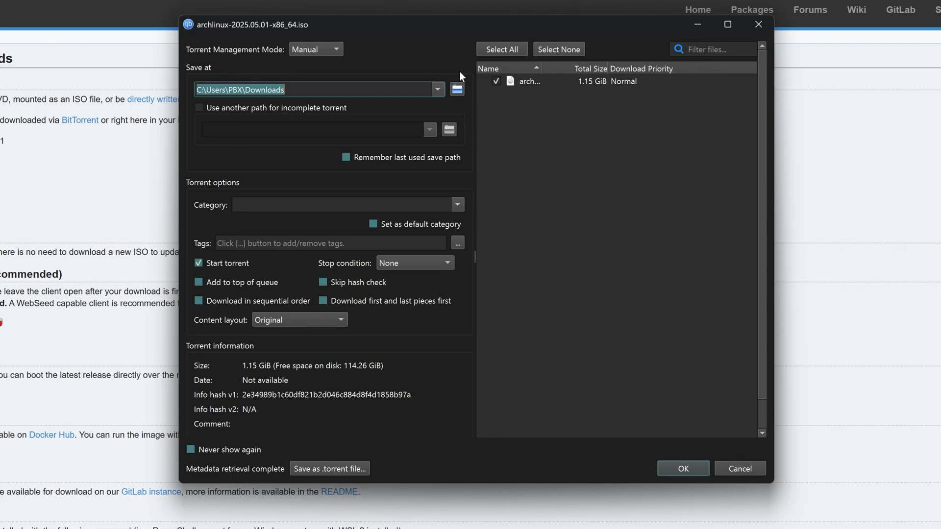
{"action": "left_click", "coordinate": [682, 469]}
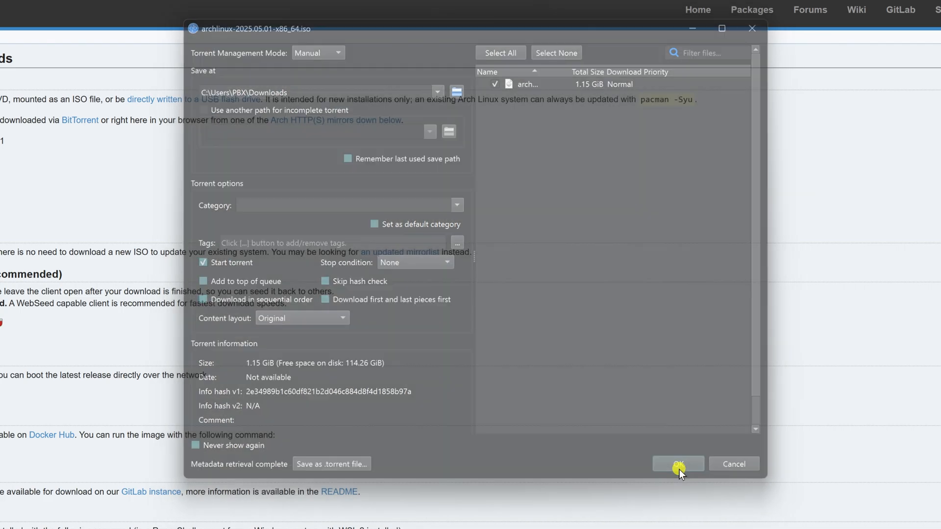
Step: Select the archlinux ISO row to watch its connected peers while downloading
{"action": "left_click", "coordinate": [677, 463]}
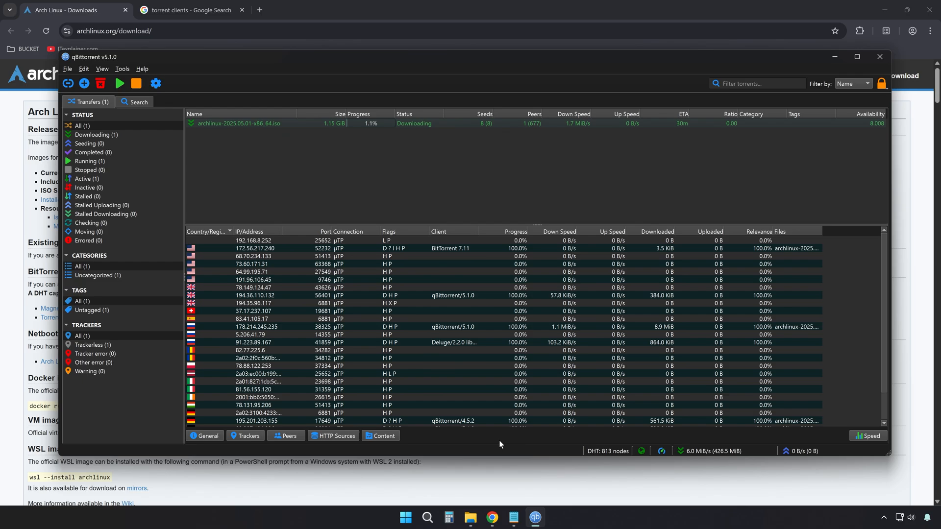
{"action": "mouse_move", "coordinate": [246, 123]}
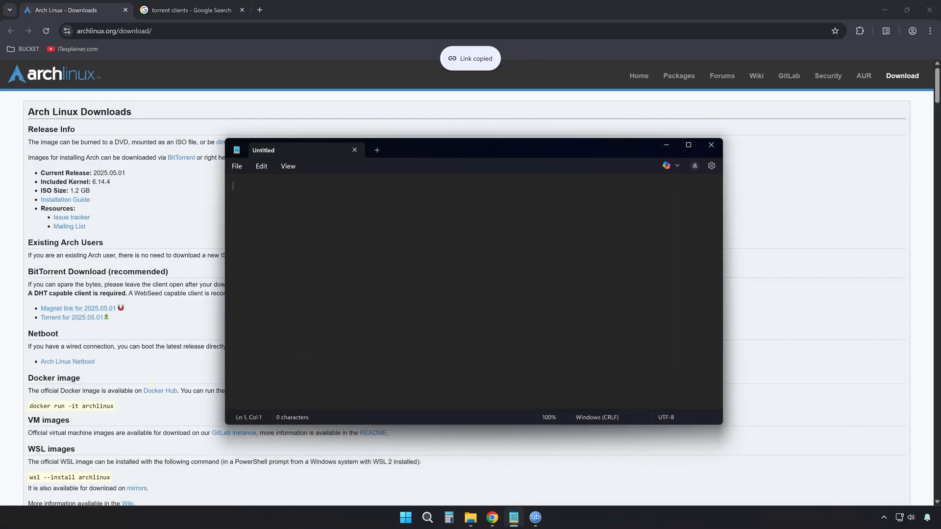
Step: Paste the Arch Linux magnet link into the note and select it
{"action": "key", "text": "ctrl+v"}
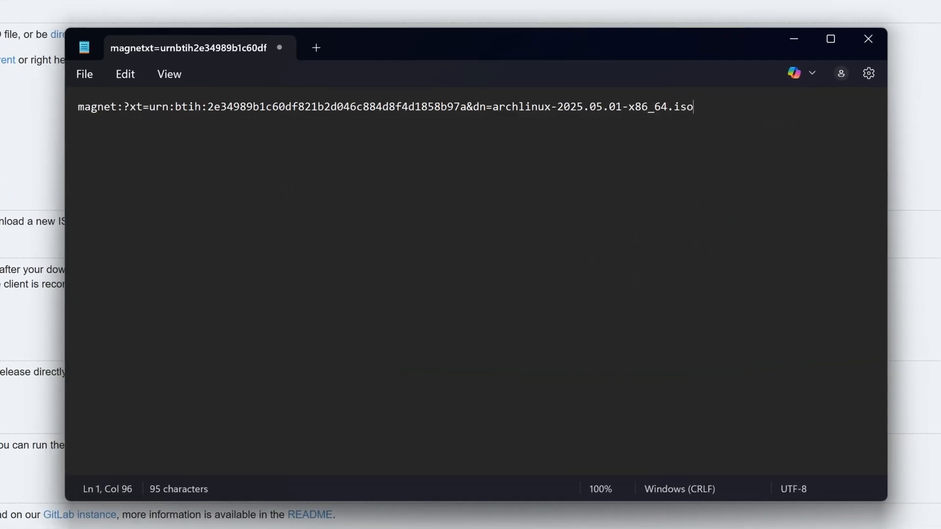
{"action": "double_click", "coordinate": [93, 107]}
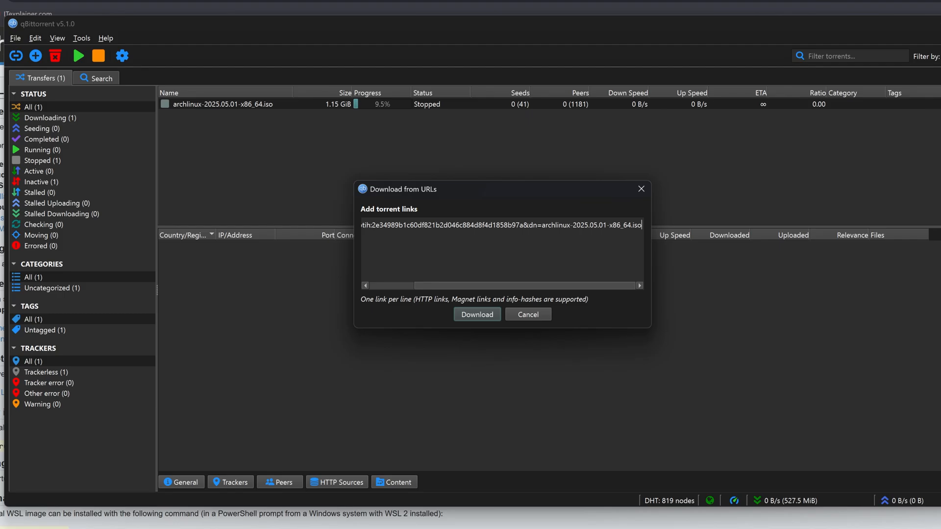
Step: Submit the pasted magnet link, which qBittorrent reports as already present
{"action": "left_click", "coordinate": [477, 314]}
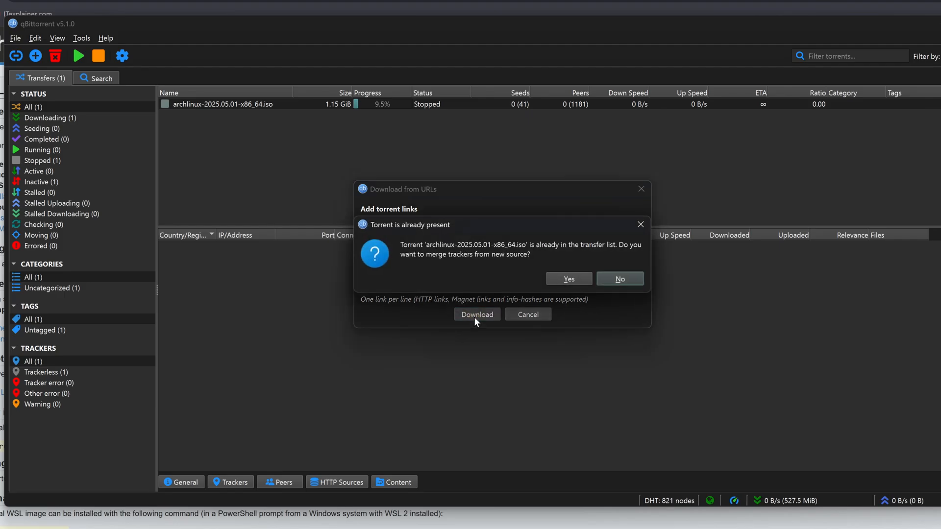